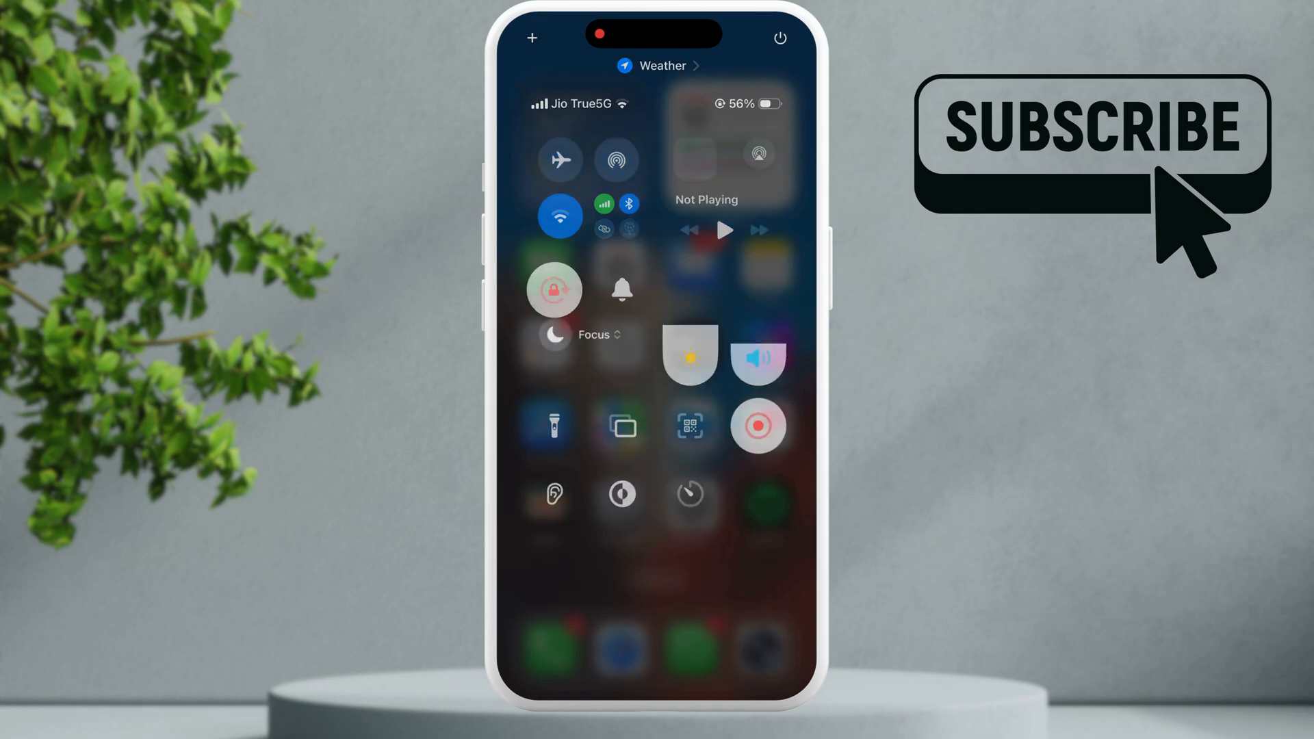
Step: Confirm the Focus tile in Control Centre is off so calls are not silenced
left_click(577, 334)
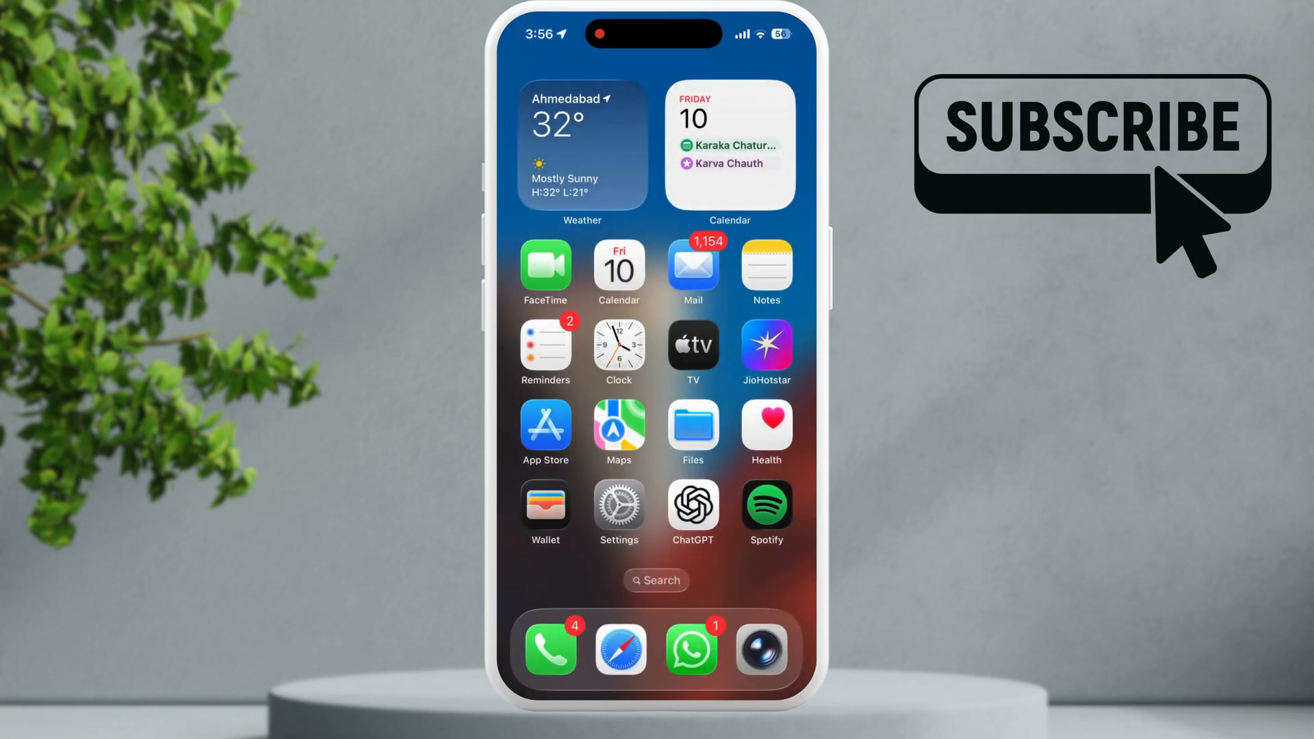
Step: Go into Settings > Apps and scroll the list to find the Phone entry
left_click(619, 507)
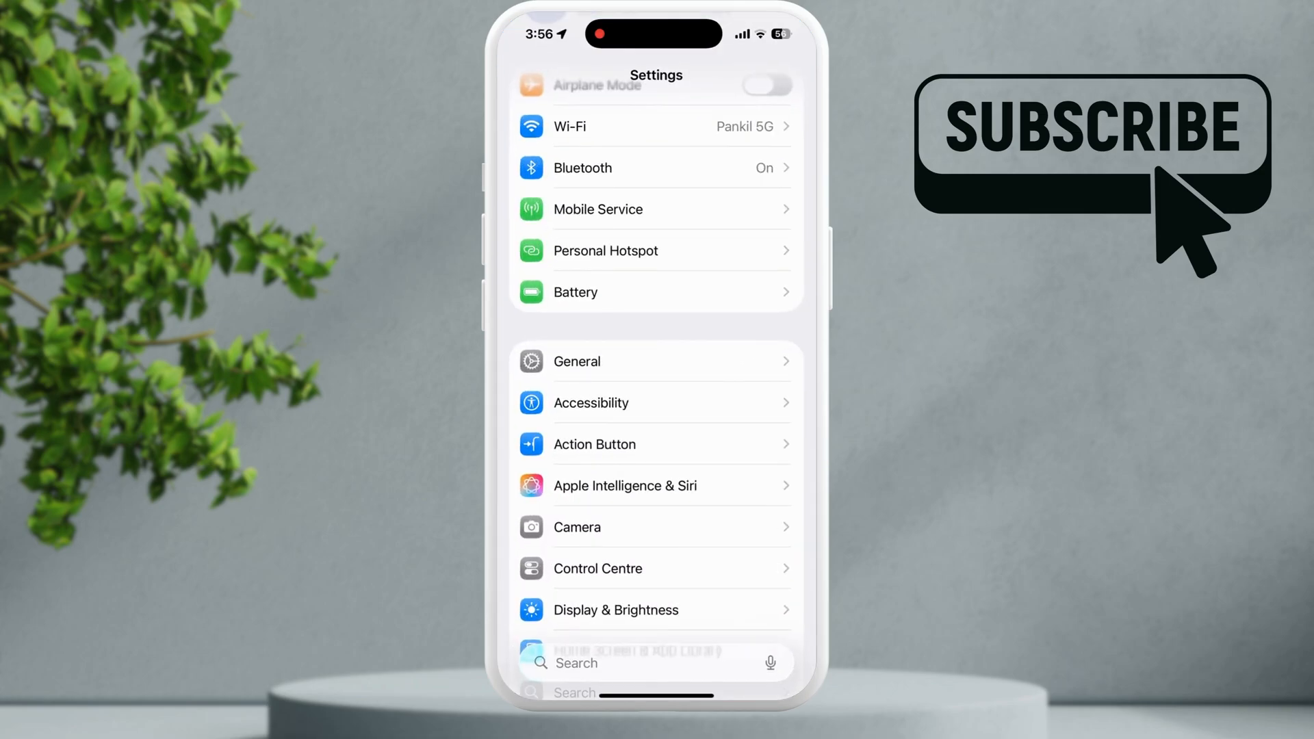
scroll("down", 3)
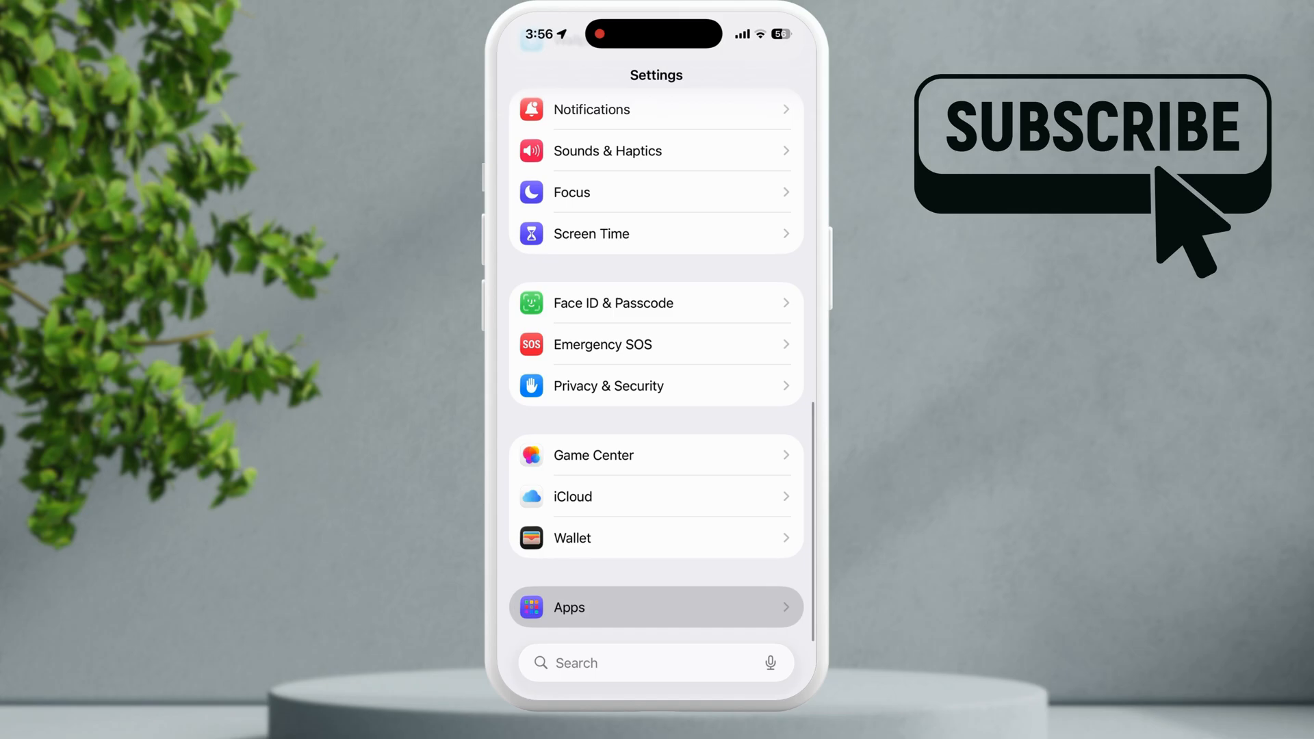
left_click(656, 607)
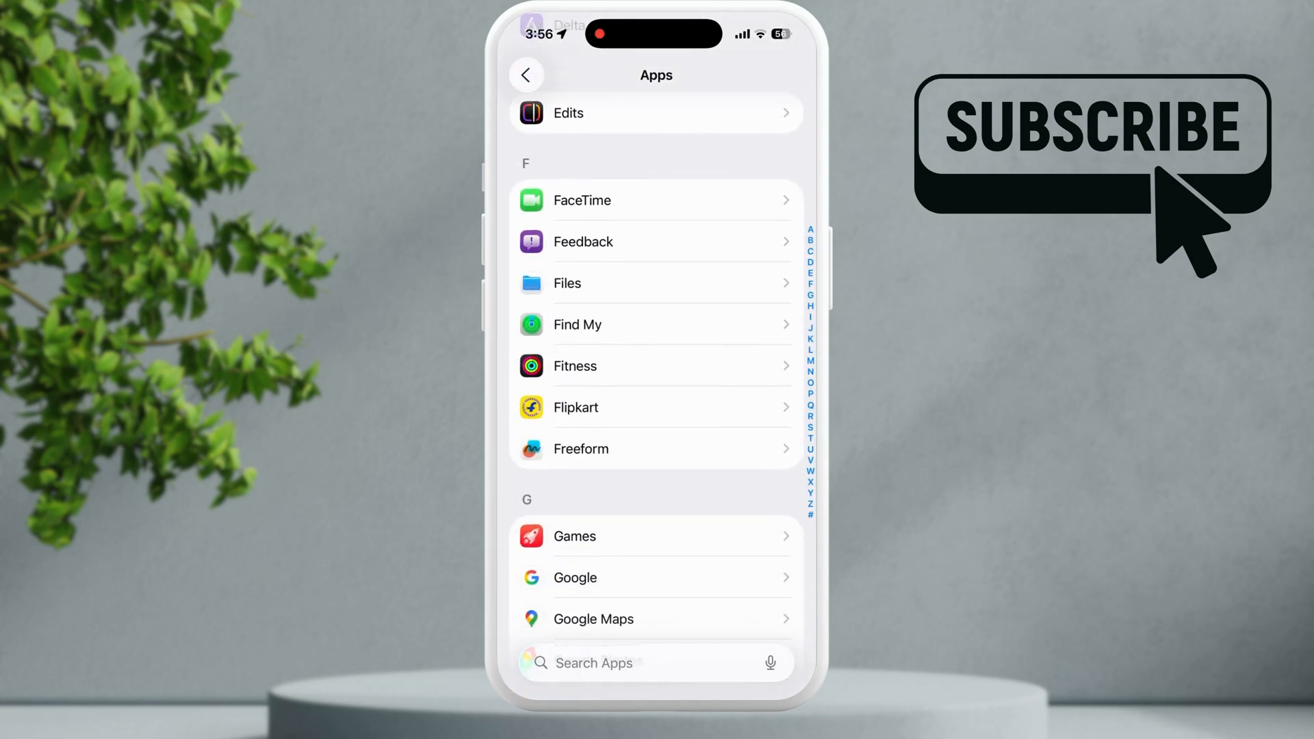
scroll("down", 3)
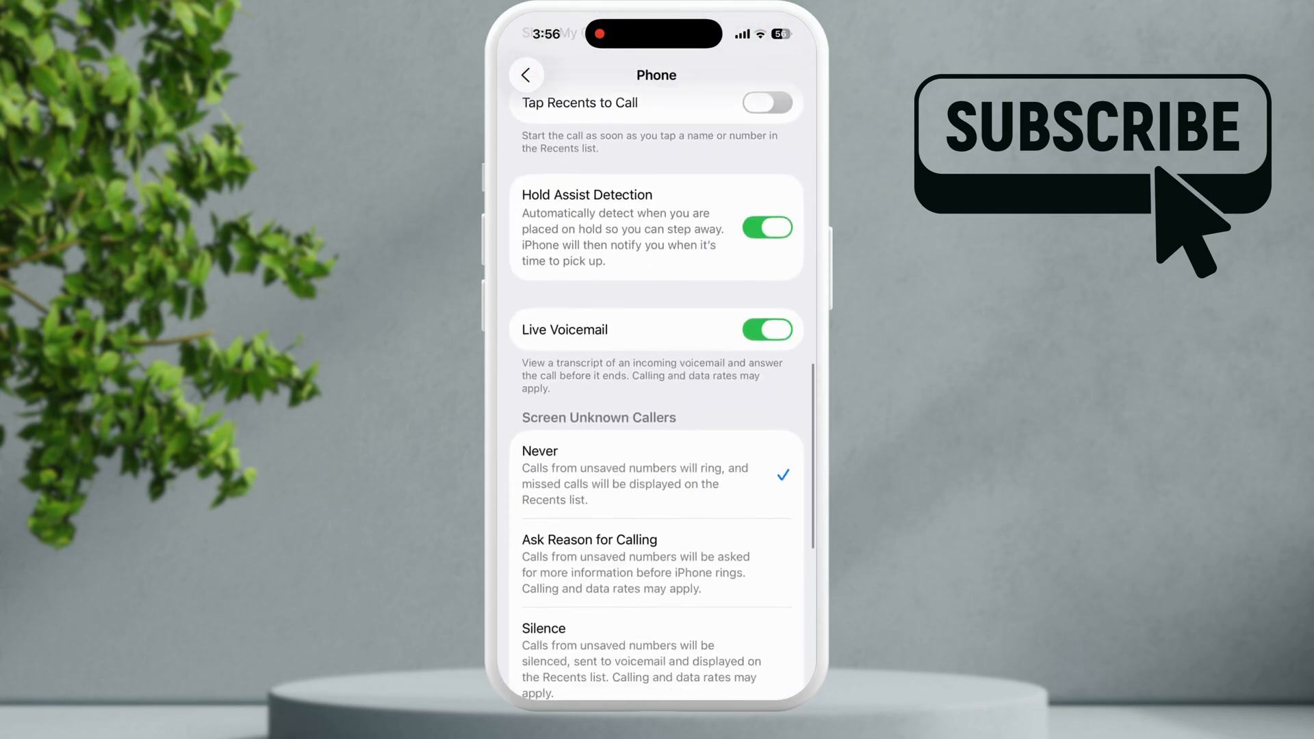
scroll("down", 3)
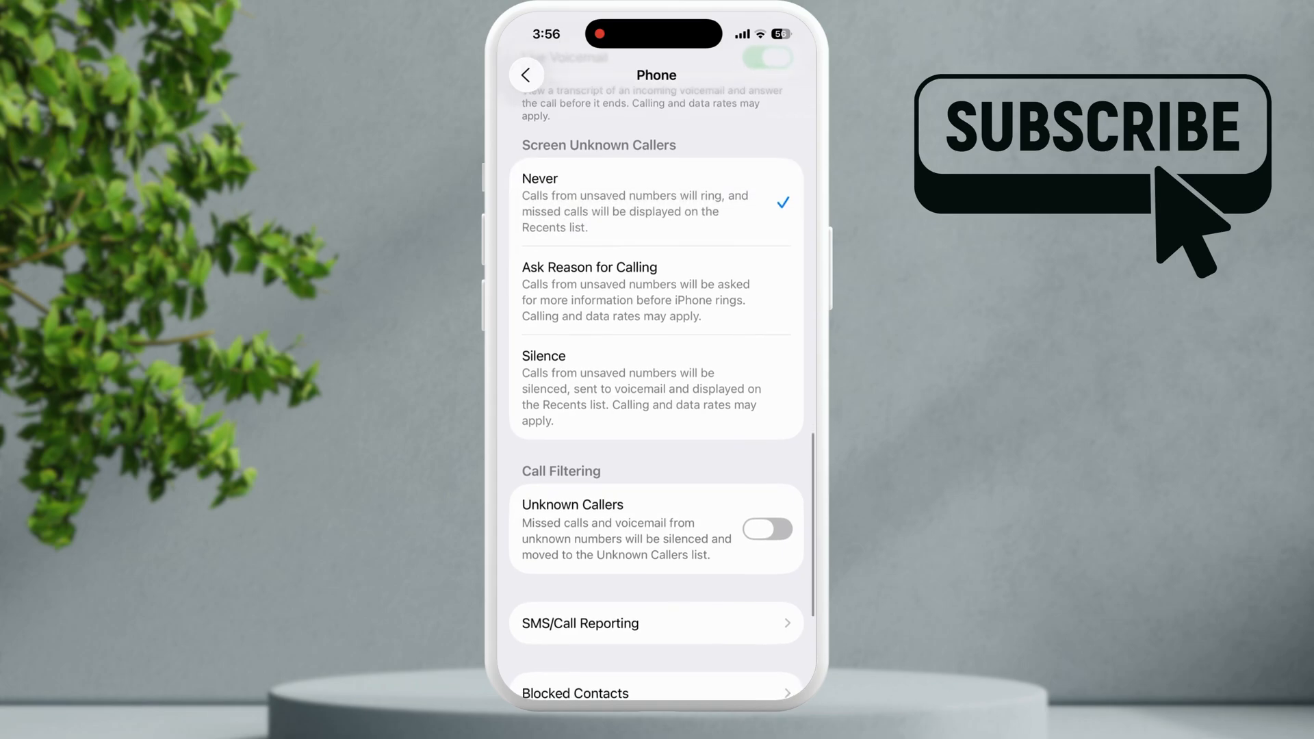
scroll("down", 3)
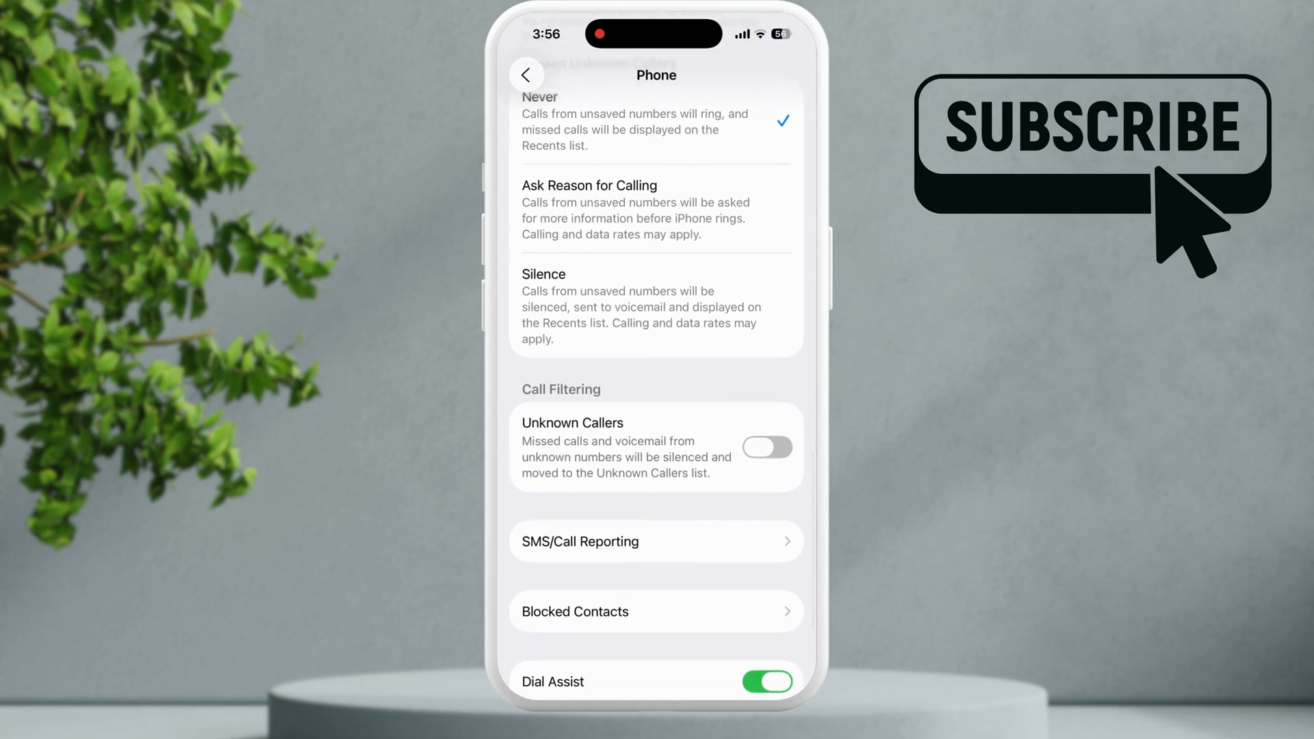
scroll("down", 3)
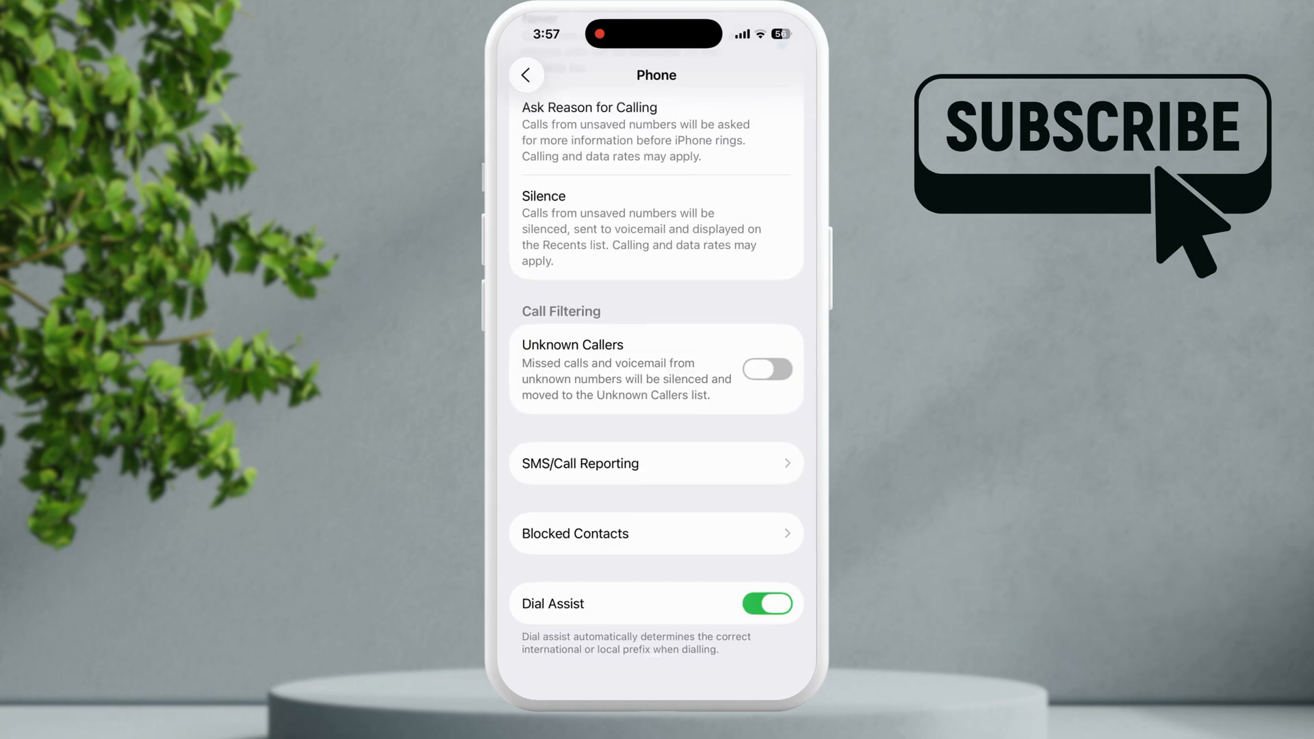
Step: Back out of Phone settings and enter Screen Time's Communication Limits
left_click(655, 533)
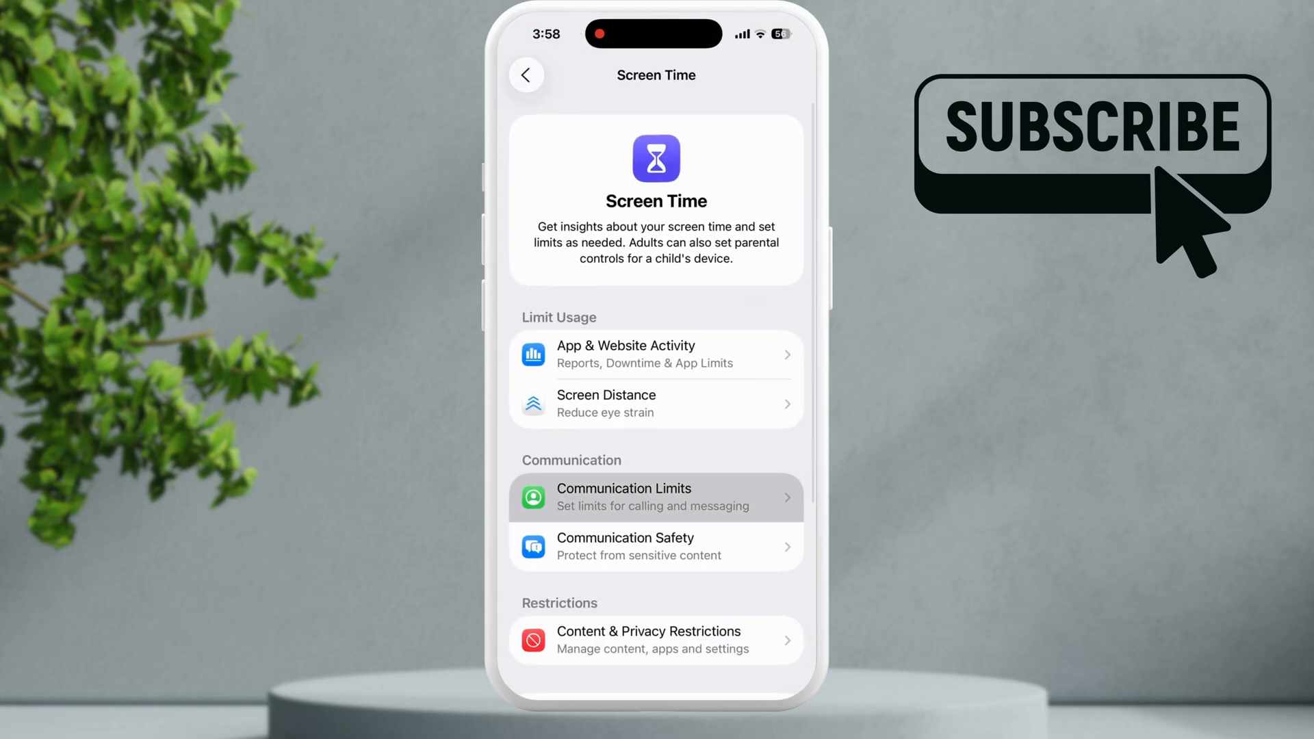
left_click(656, 497)
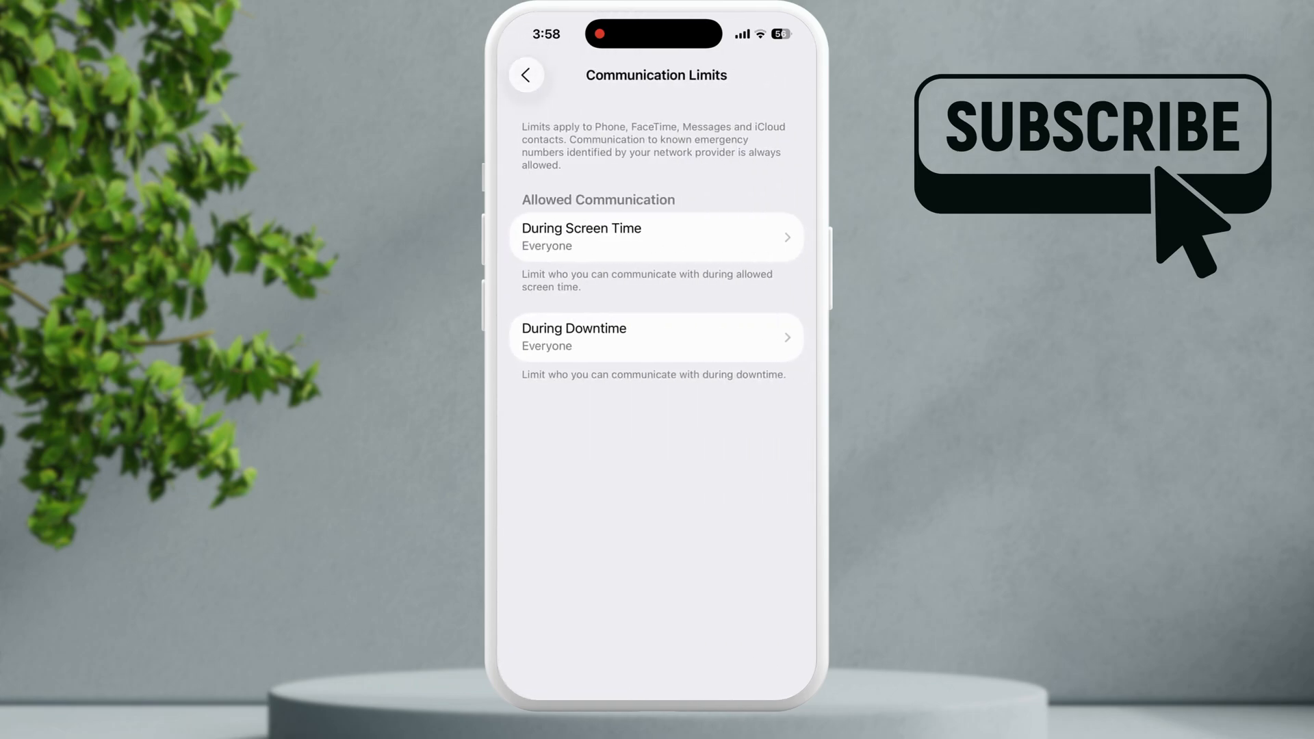
Step: Verify During Screen Time and During Downtime both allow Everyone, then return to the main Settings list
left_click(655, 236)
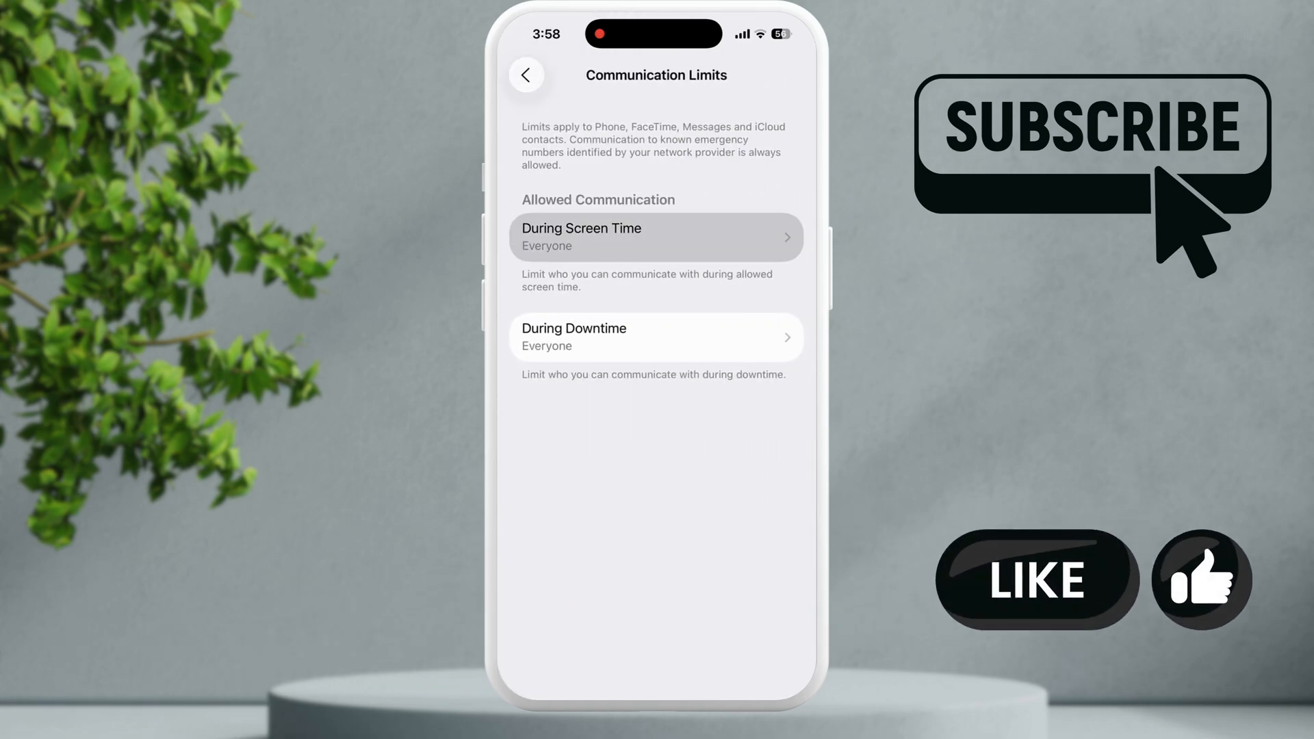
left_click(656, 237)
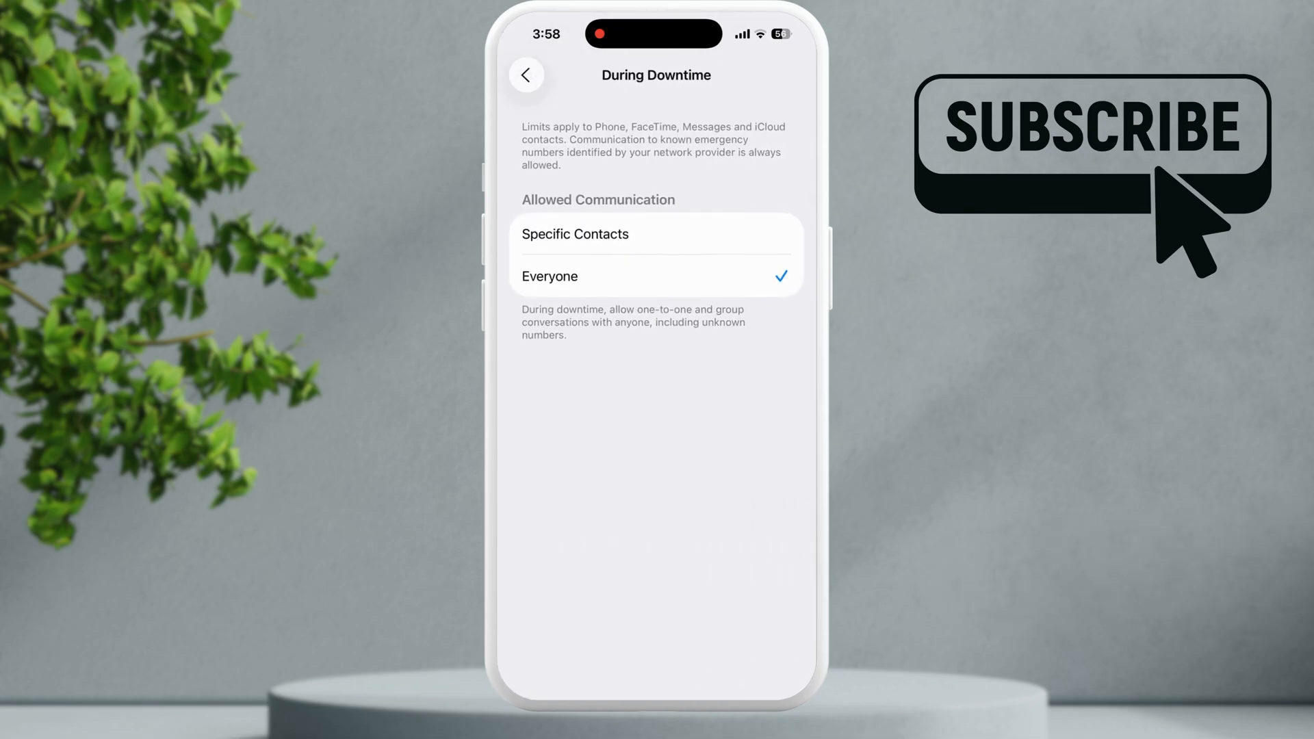
left_click(526, 74)
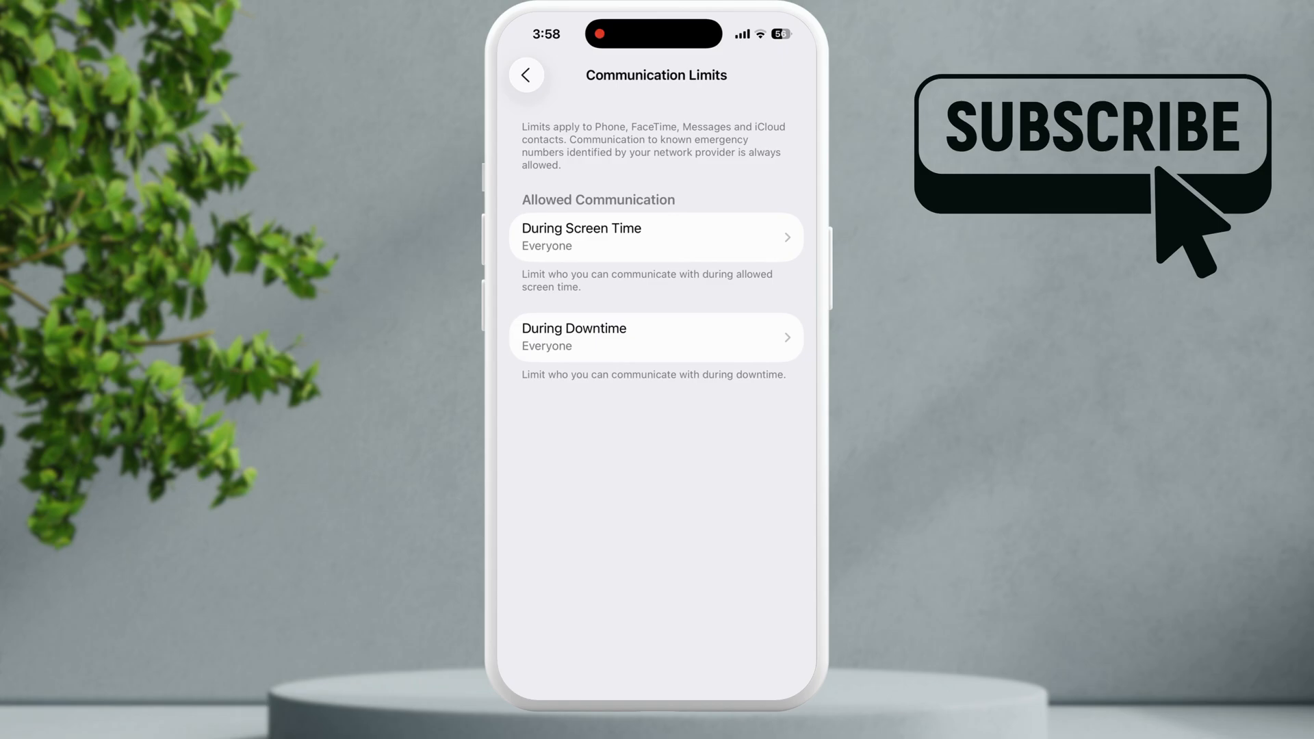
left_click(526, 74)
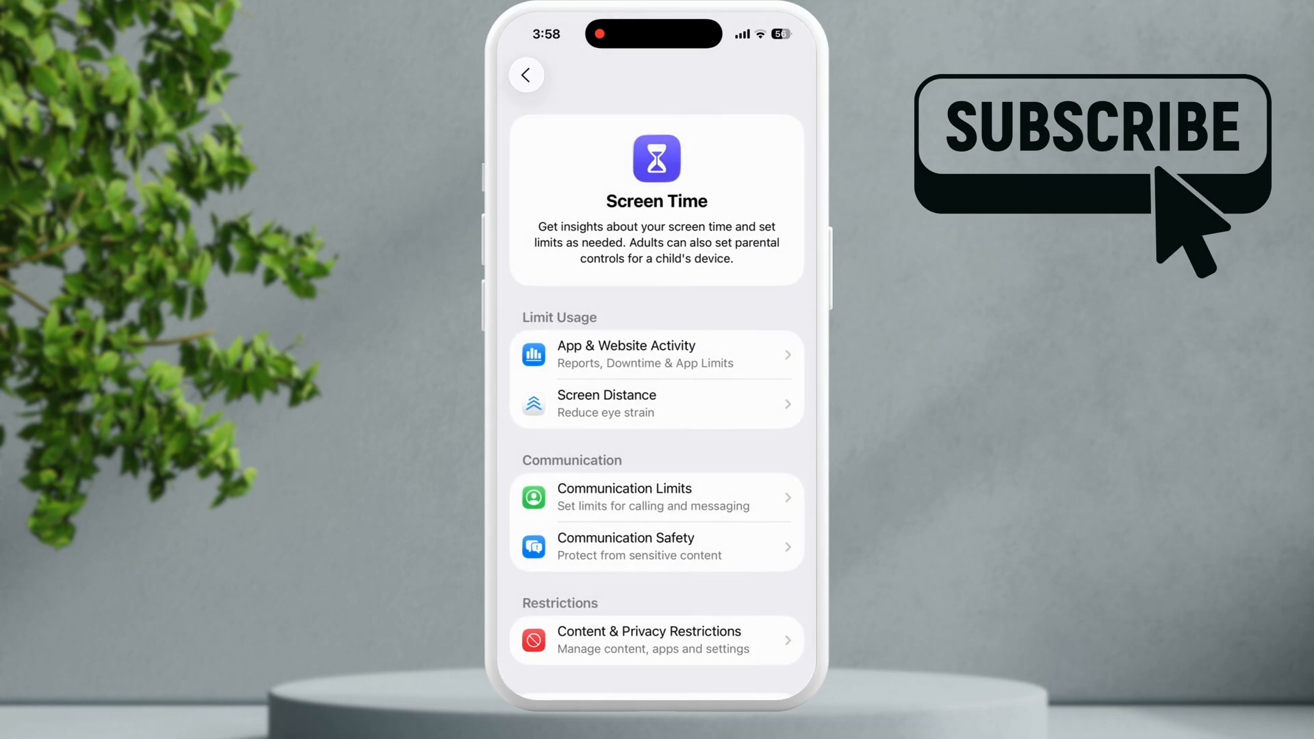
left_click(525, 74)
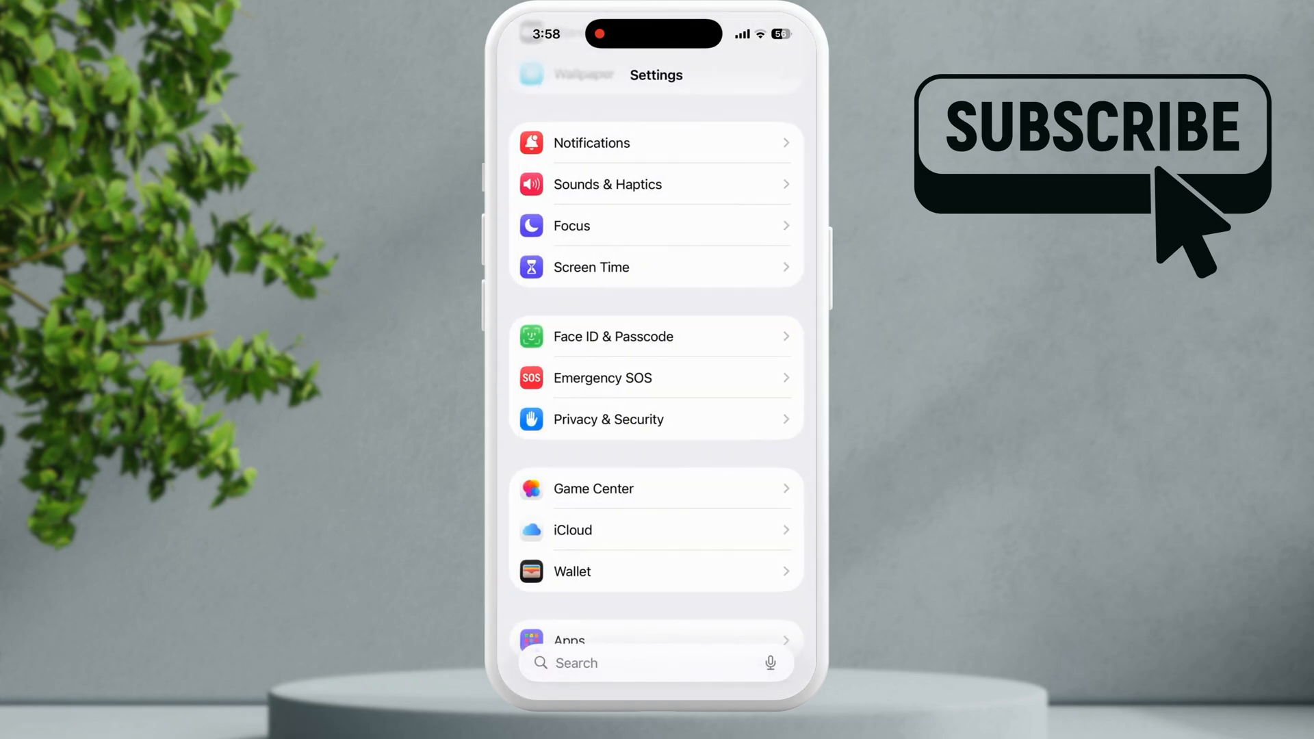